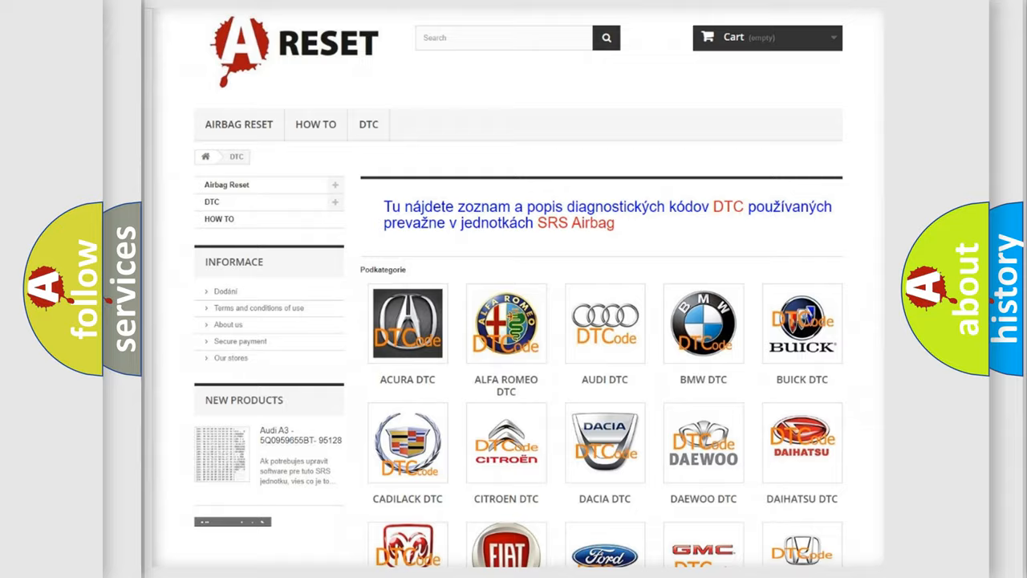
# - Select the Jeep tile in the DTC brand catalogue and browse its trouble code list
pyautogui.scroll(-3)
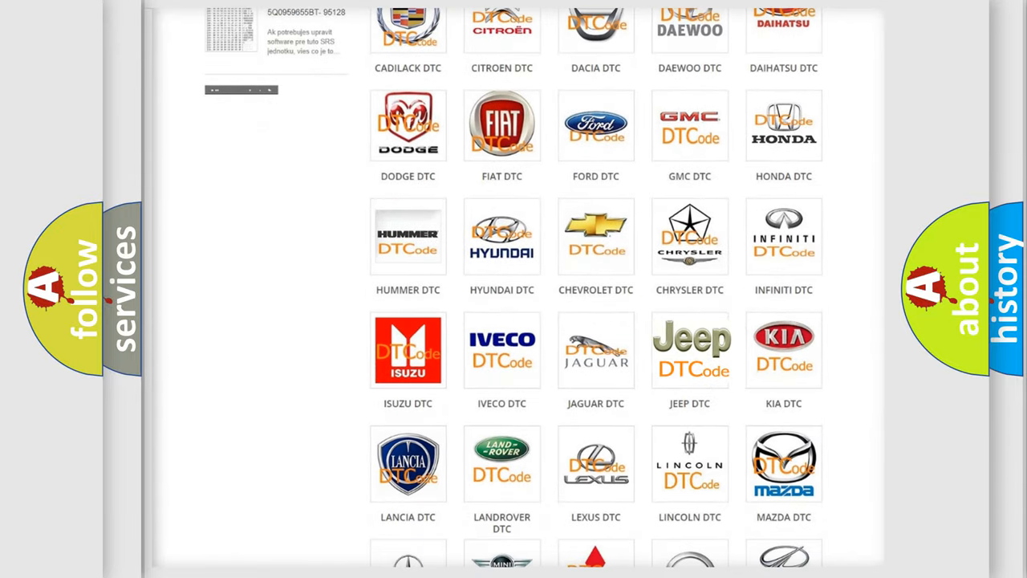
pyautogui.click(689, 349)
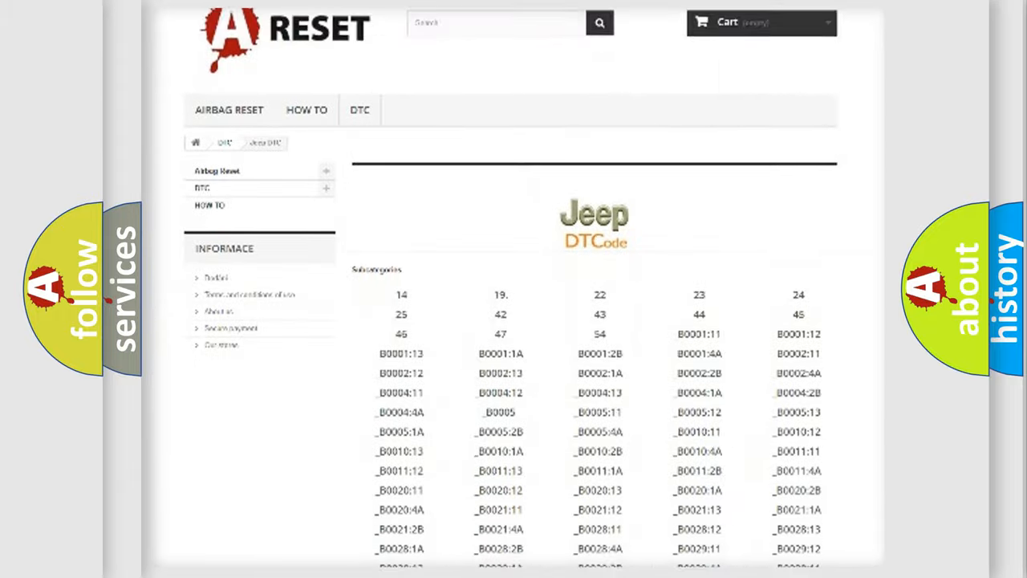
pyautogui.scroll(-3)
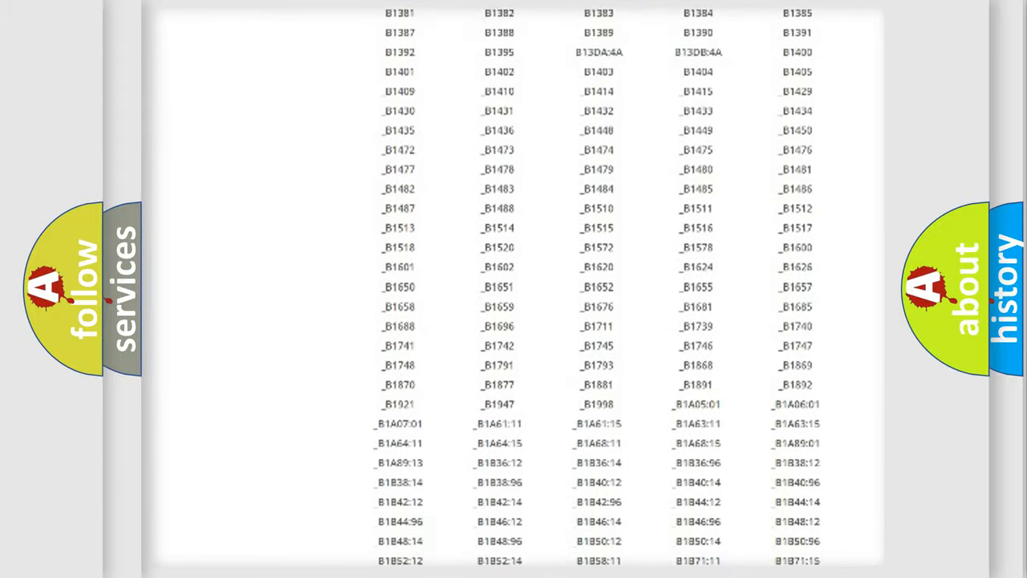